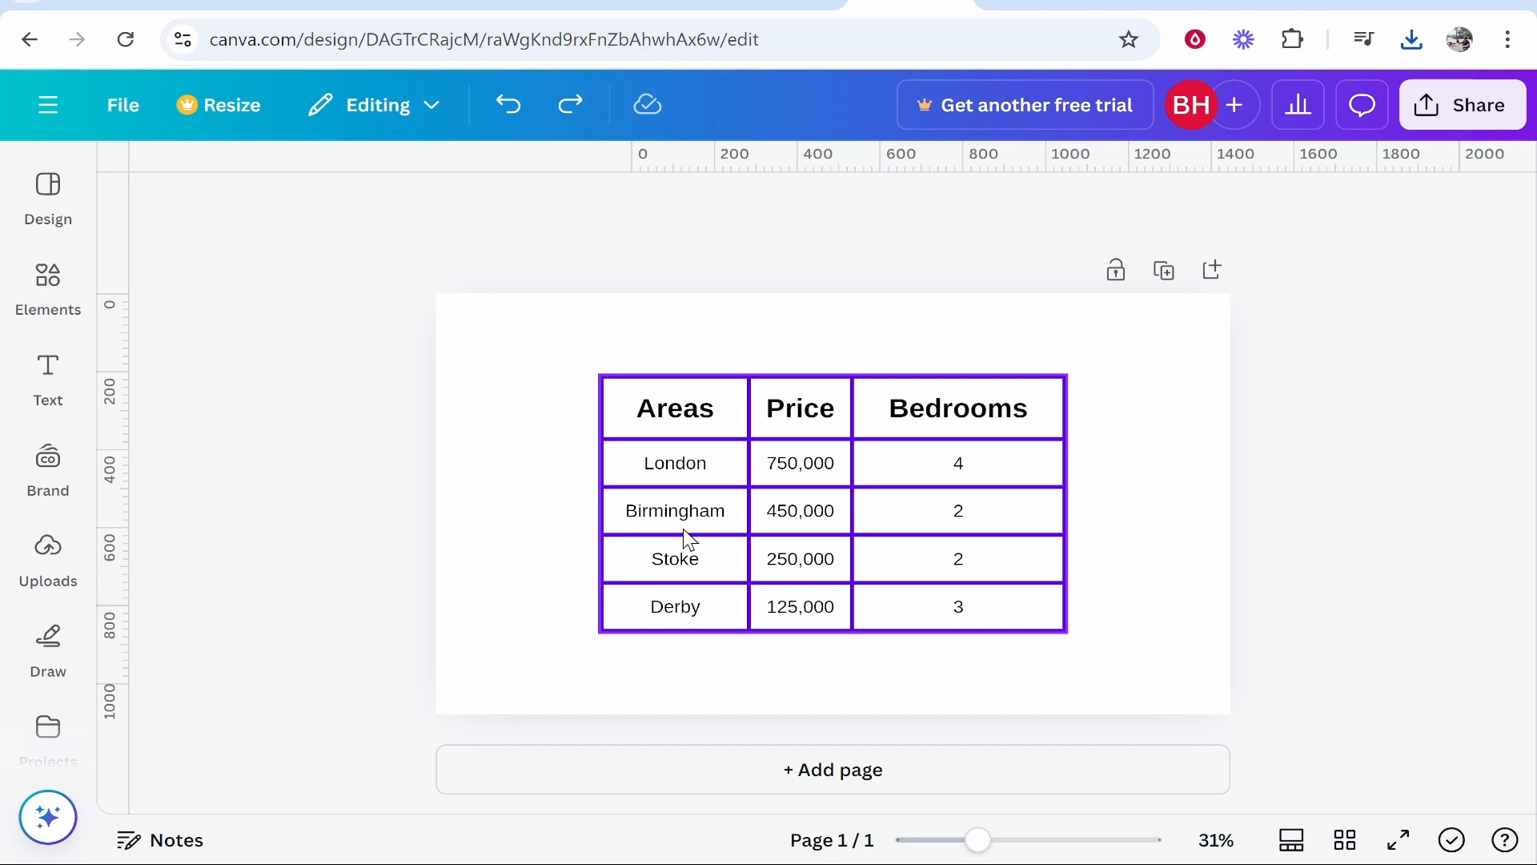
mouse_move(831, 530)
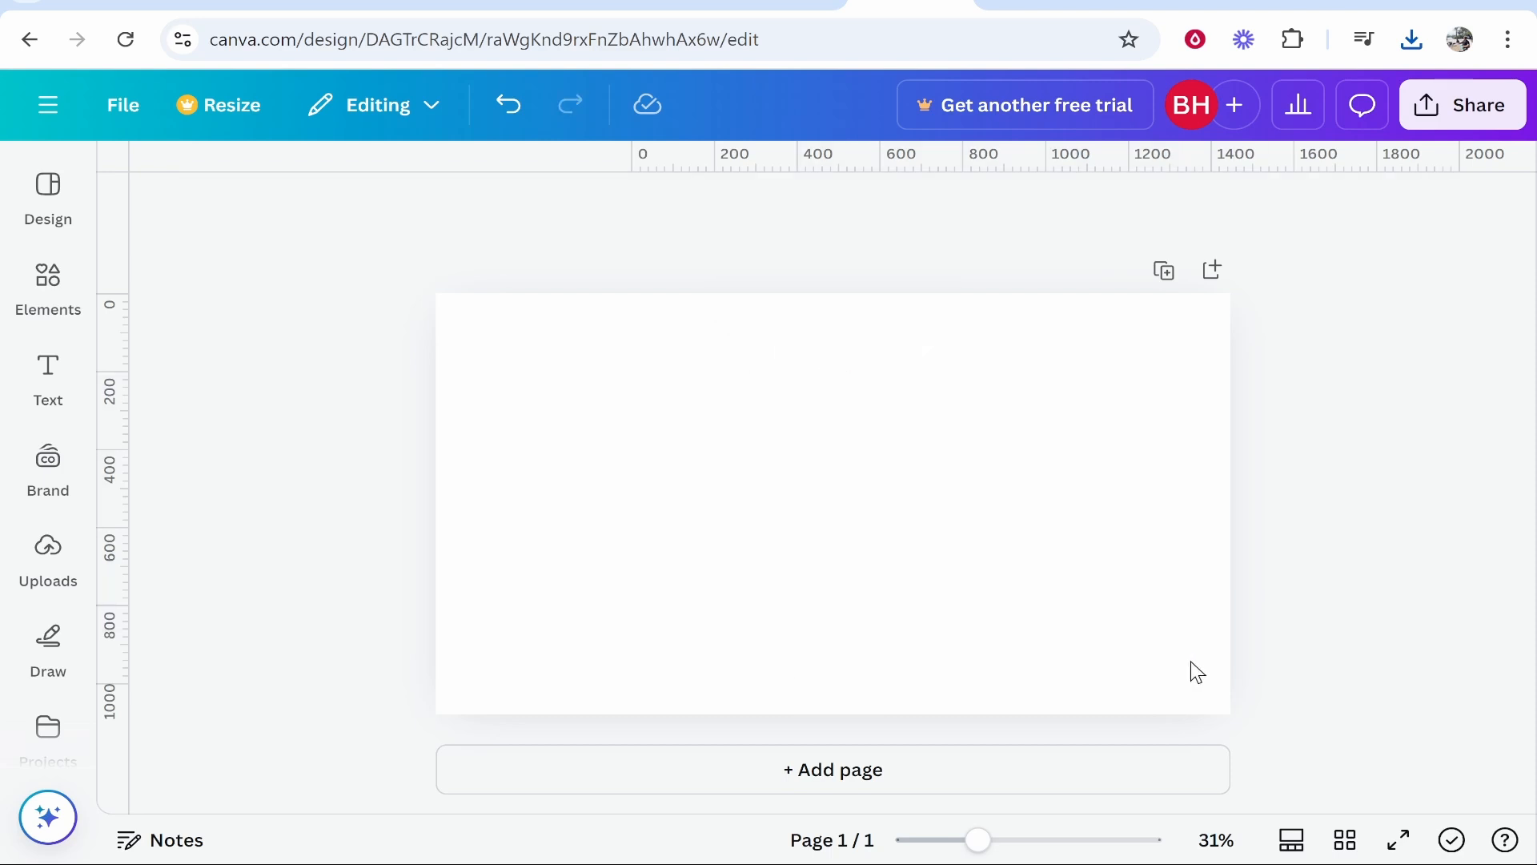
mouse_move(340, 792)
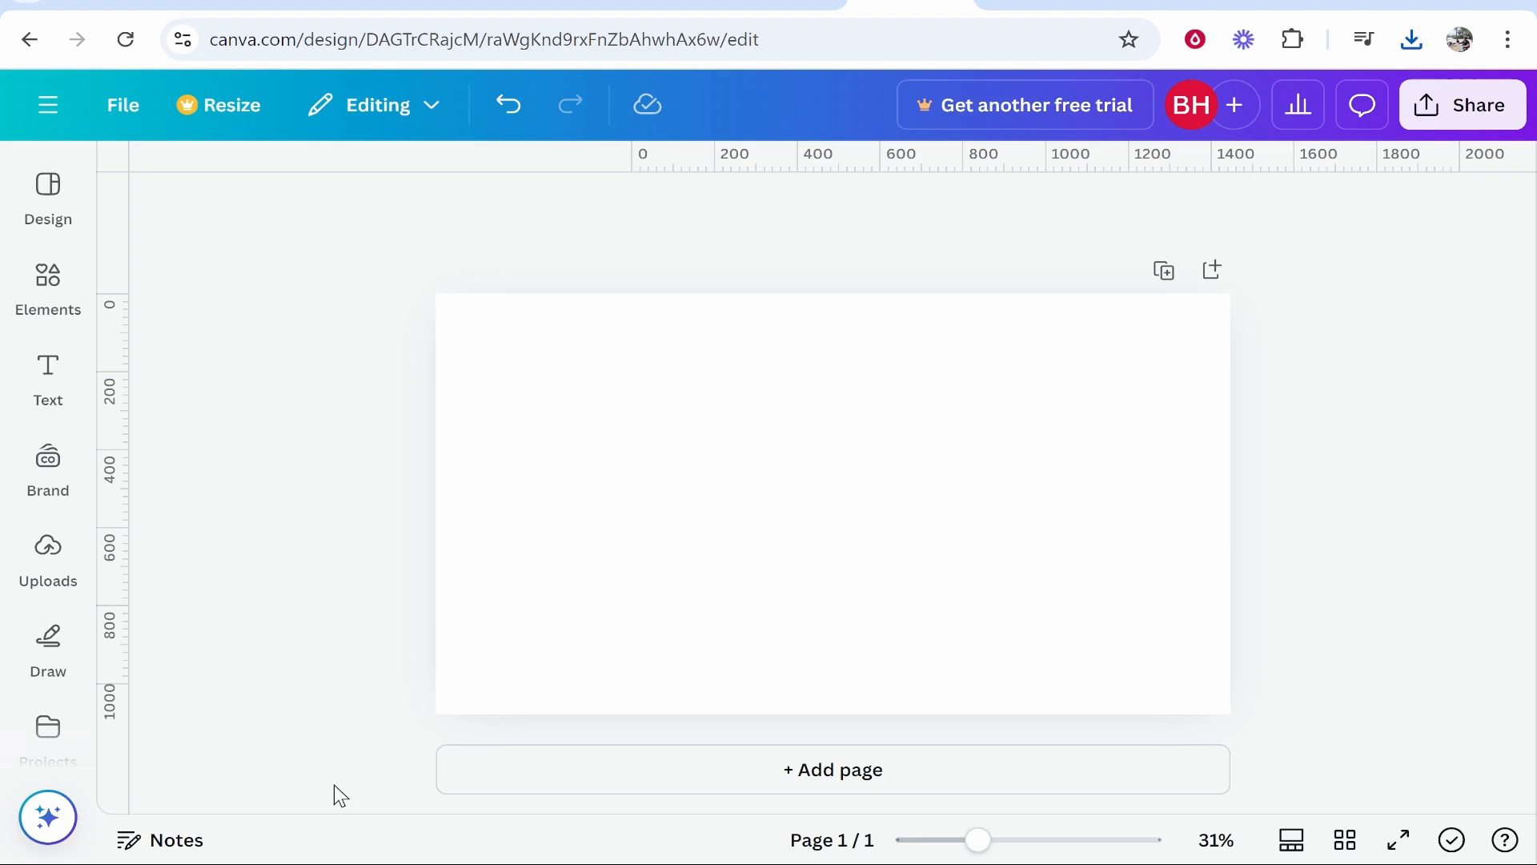
- Browse the Elements library down to Tables and show all available table designs
click(46, 378)
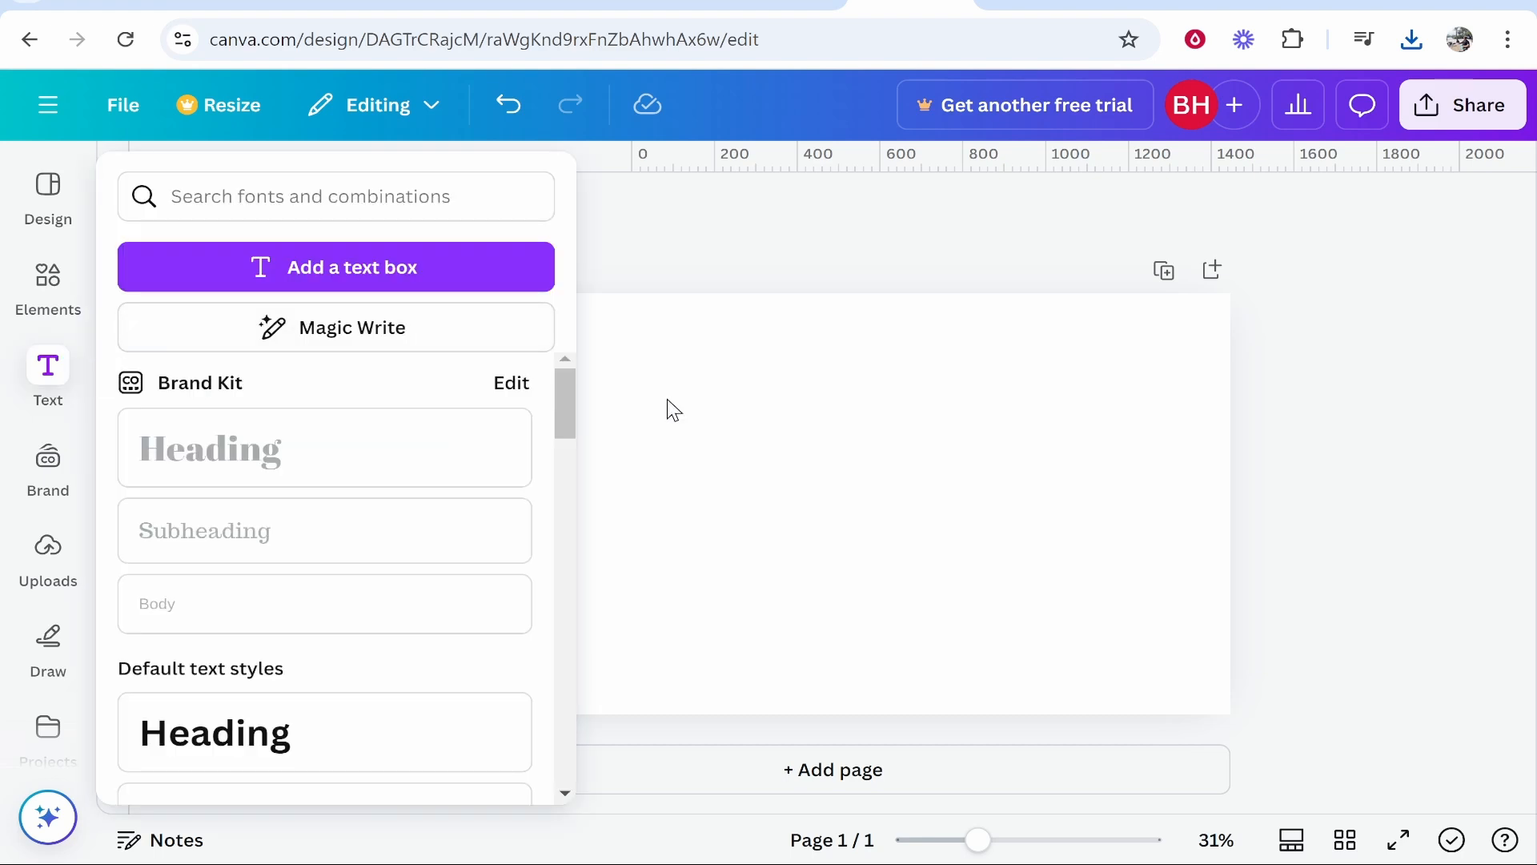
click(47, 285)
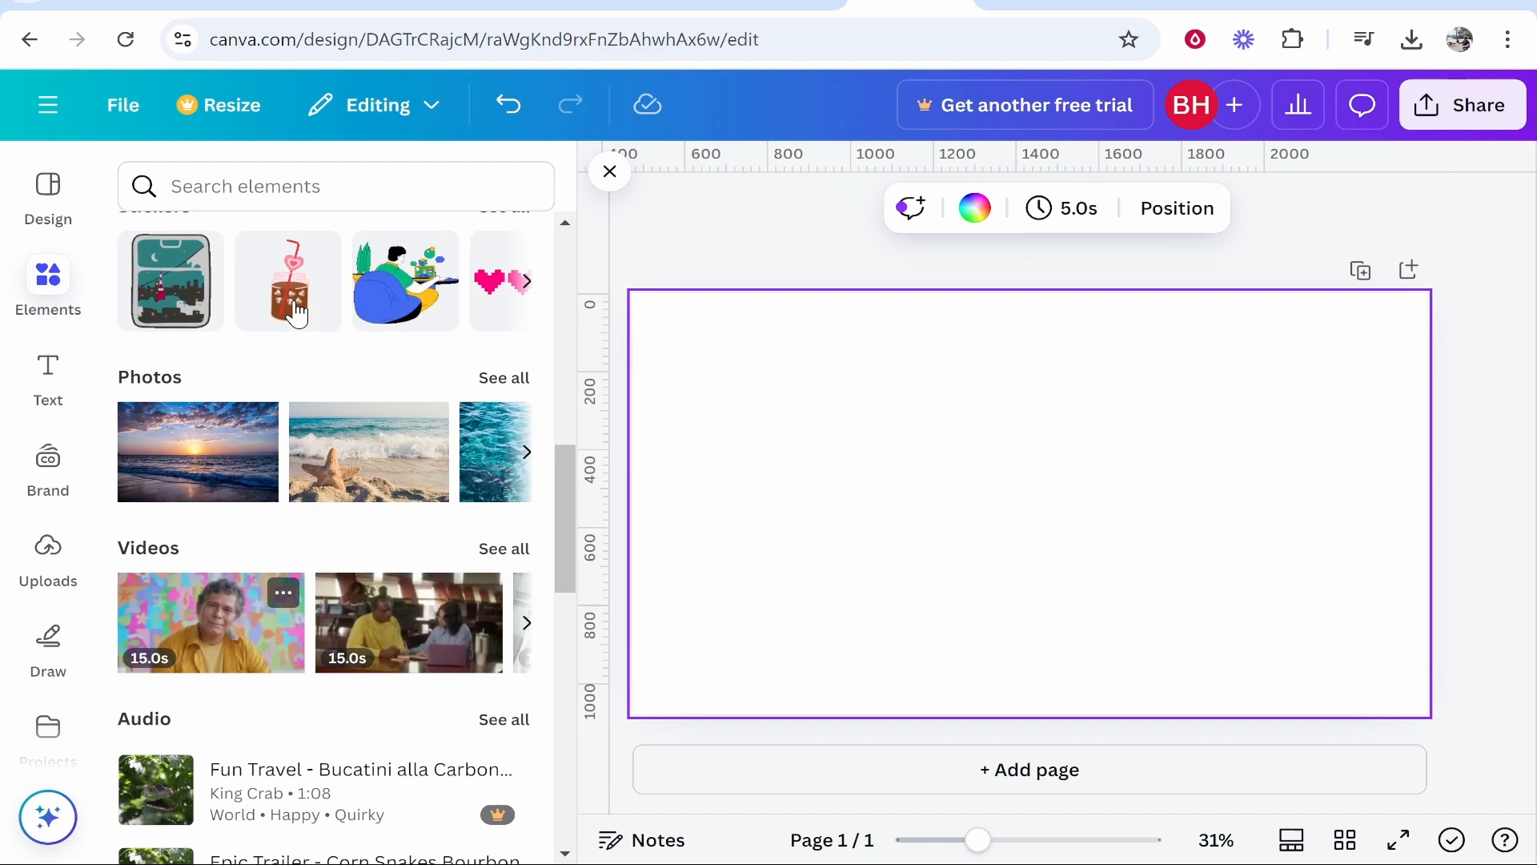
scroll(down, 3)
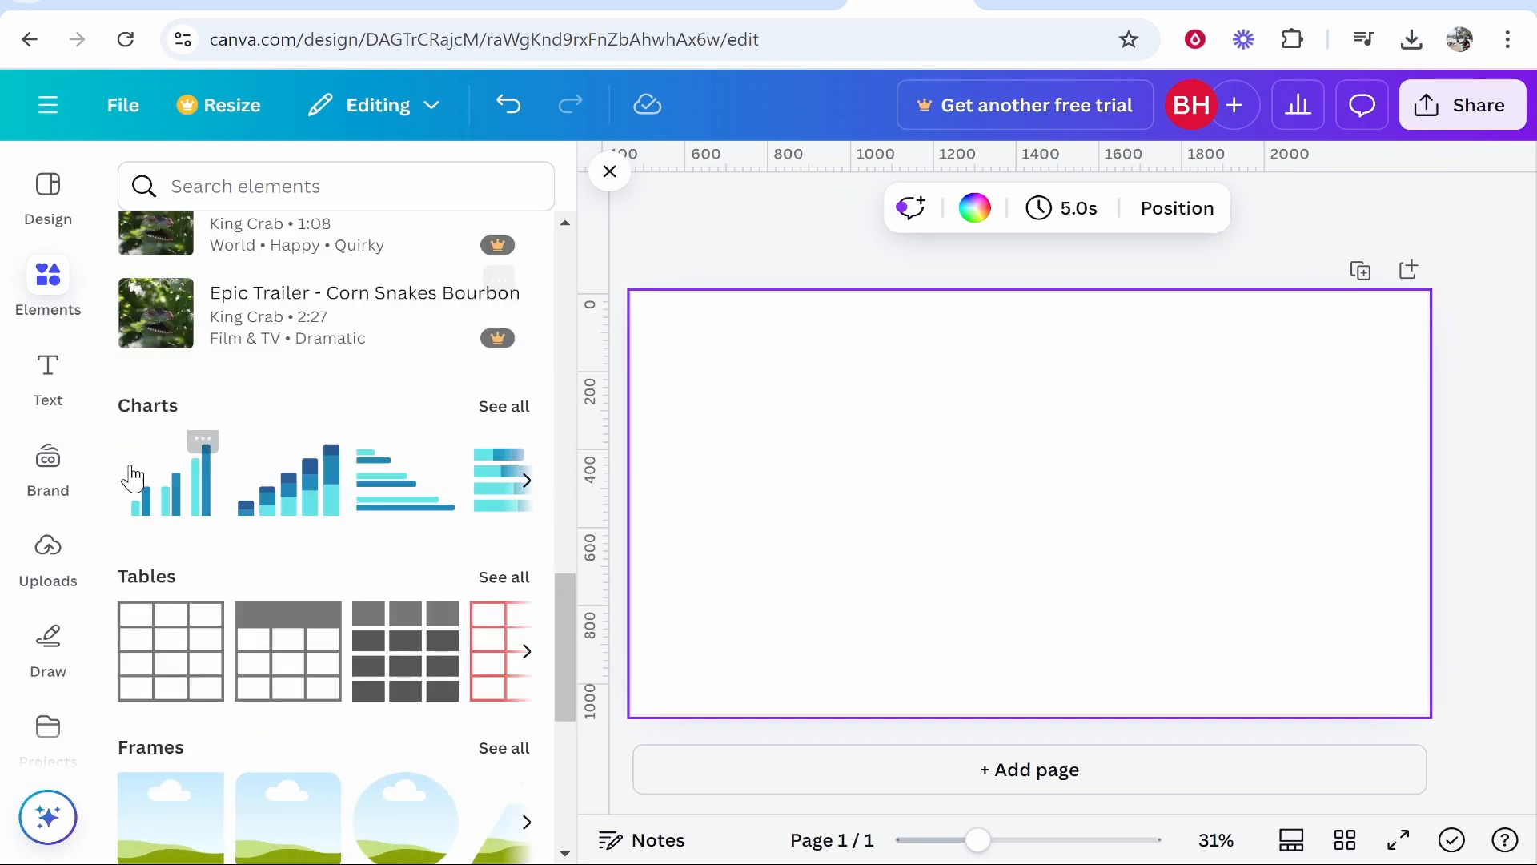
mouse_move(477, 591)
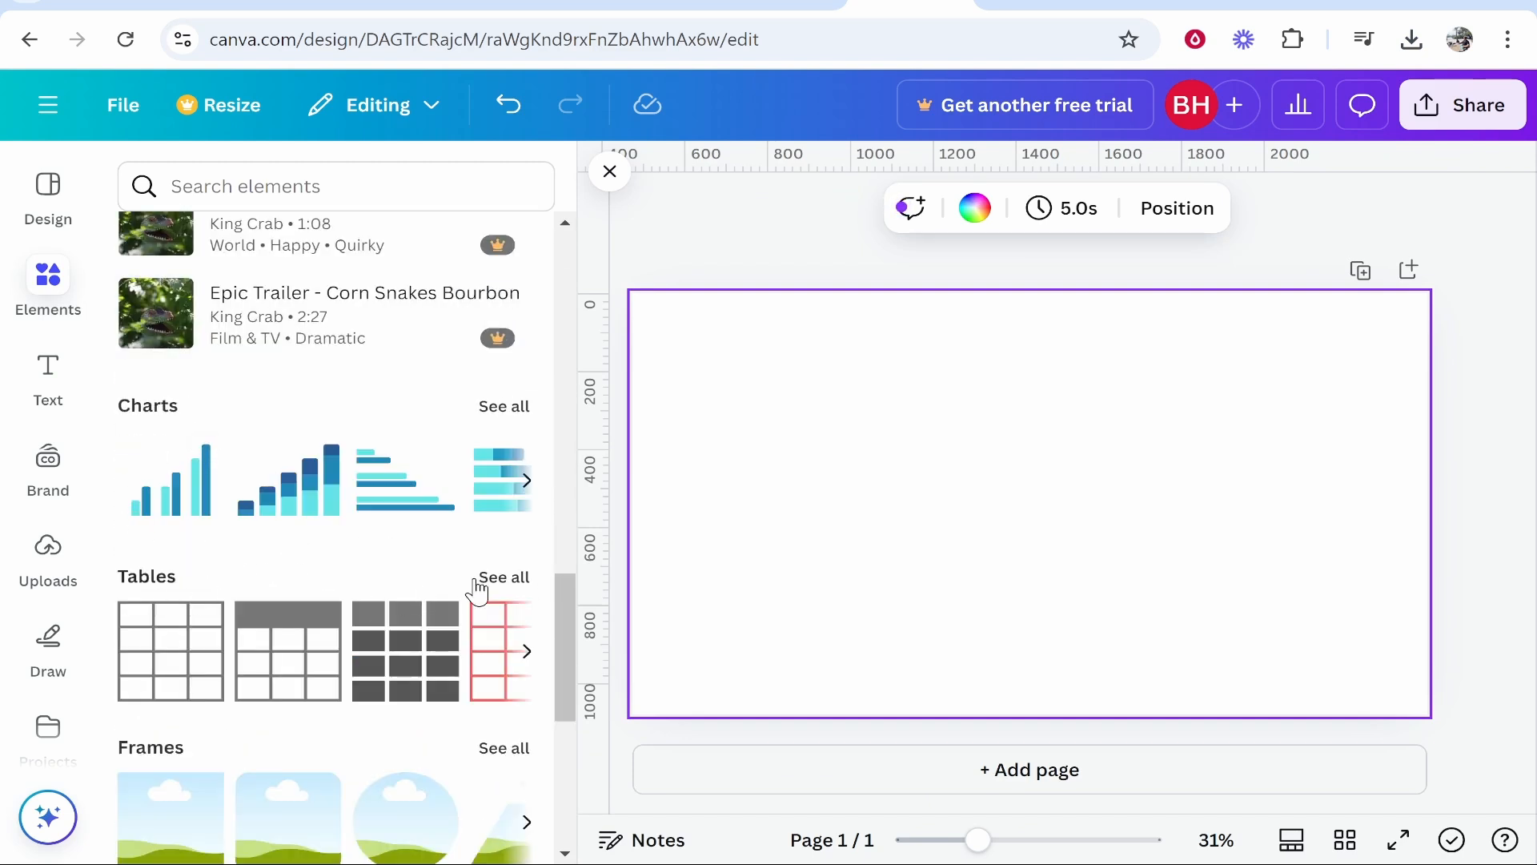
click(505, 577)
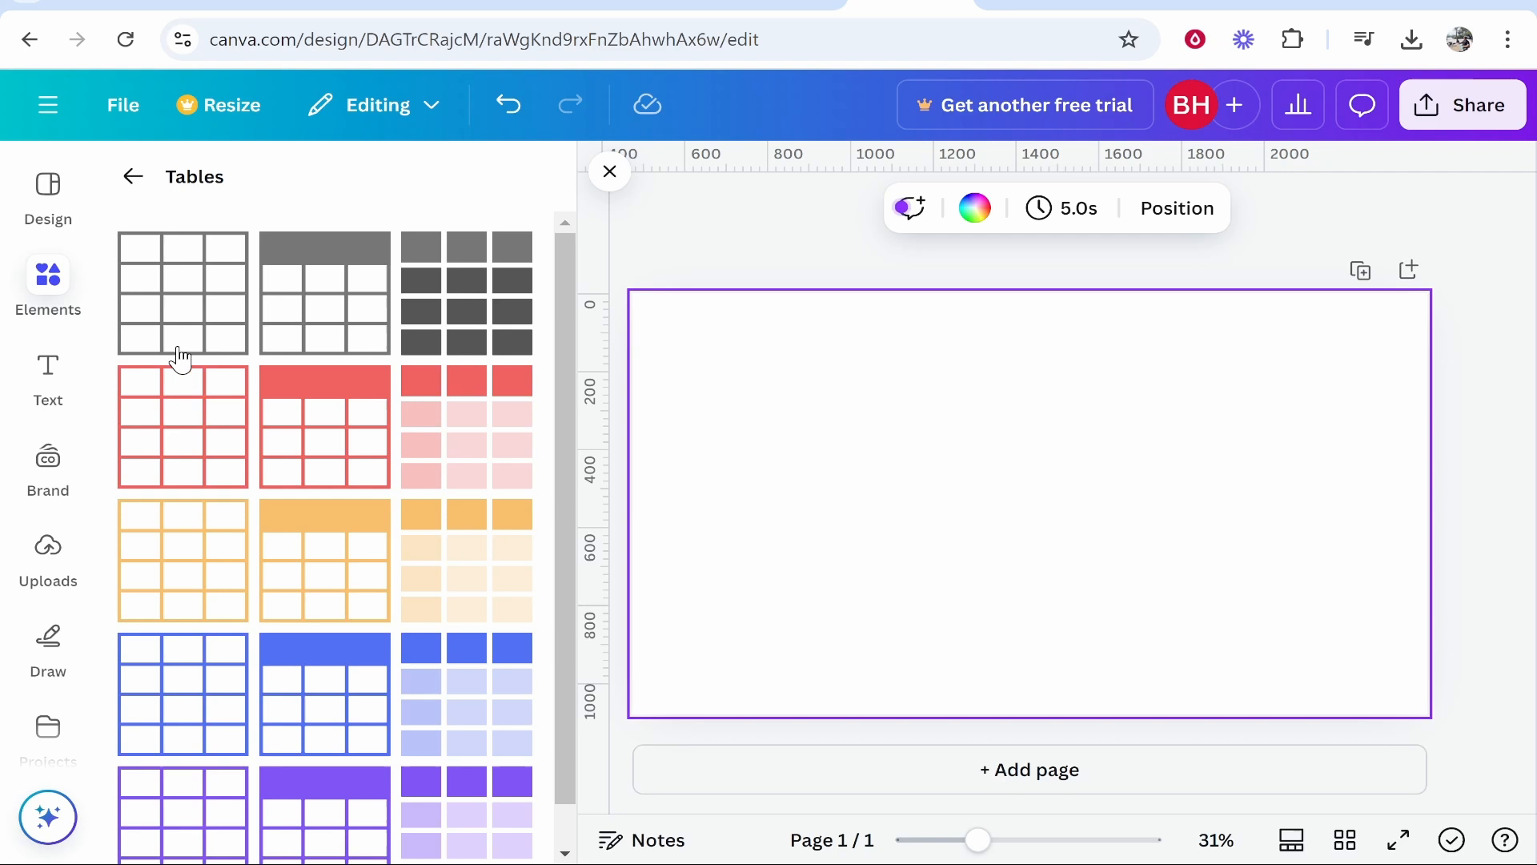
mouse_move(171, 287)
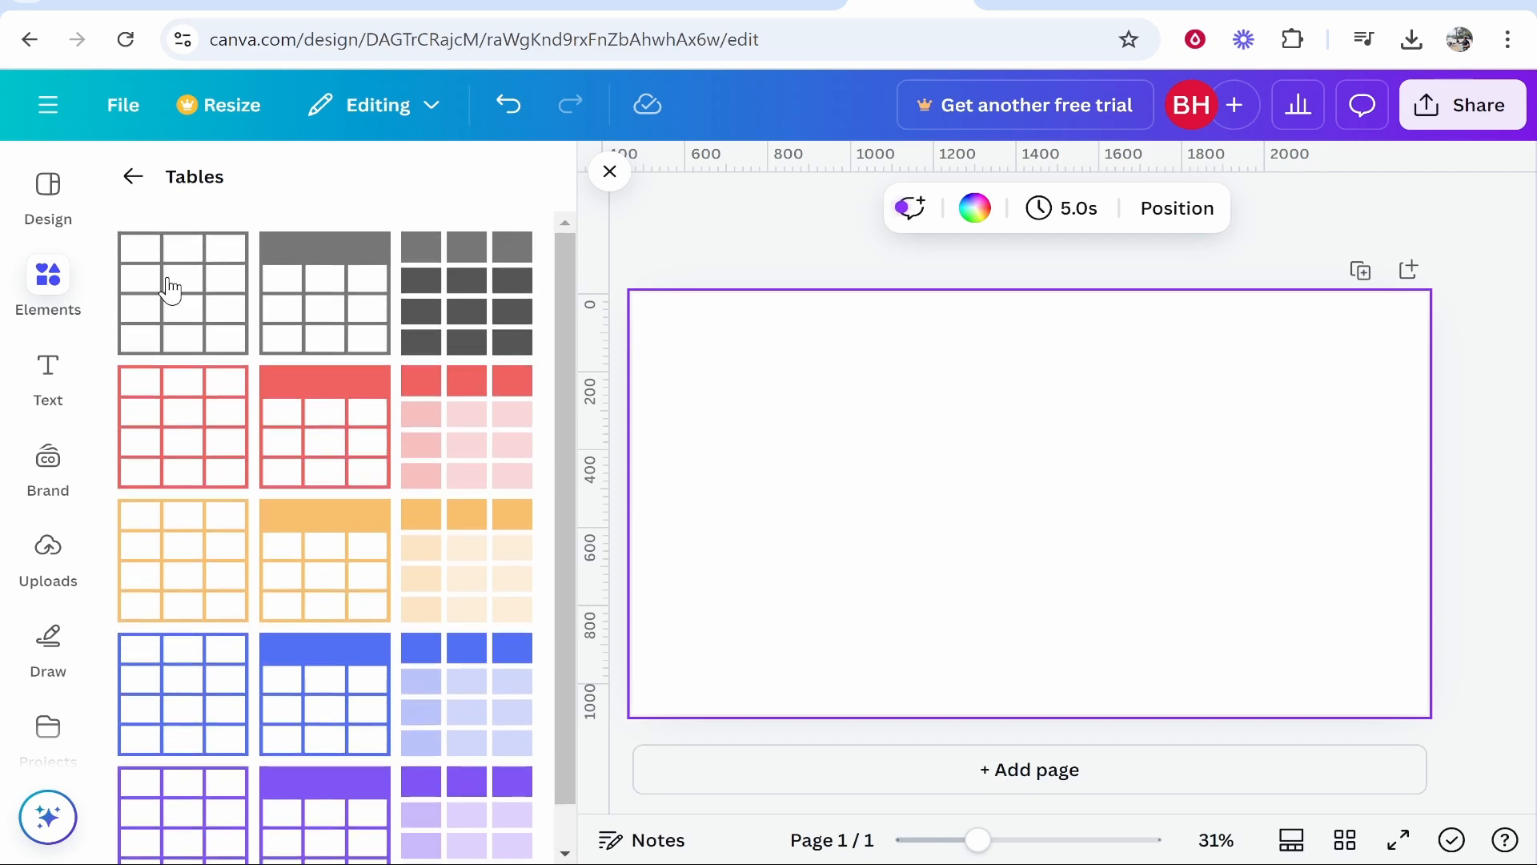
- Add the first plain grid table to the page and deselect it
click(183, 291)
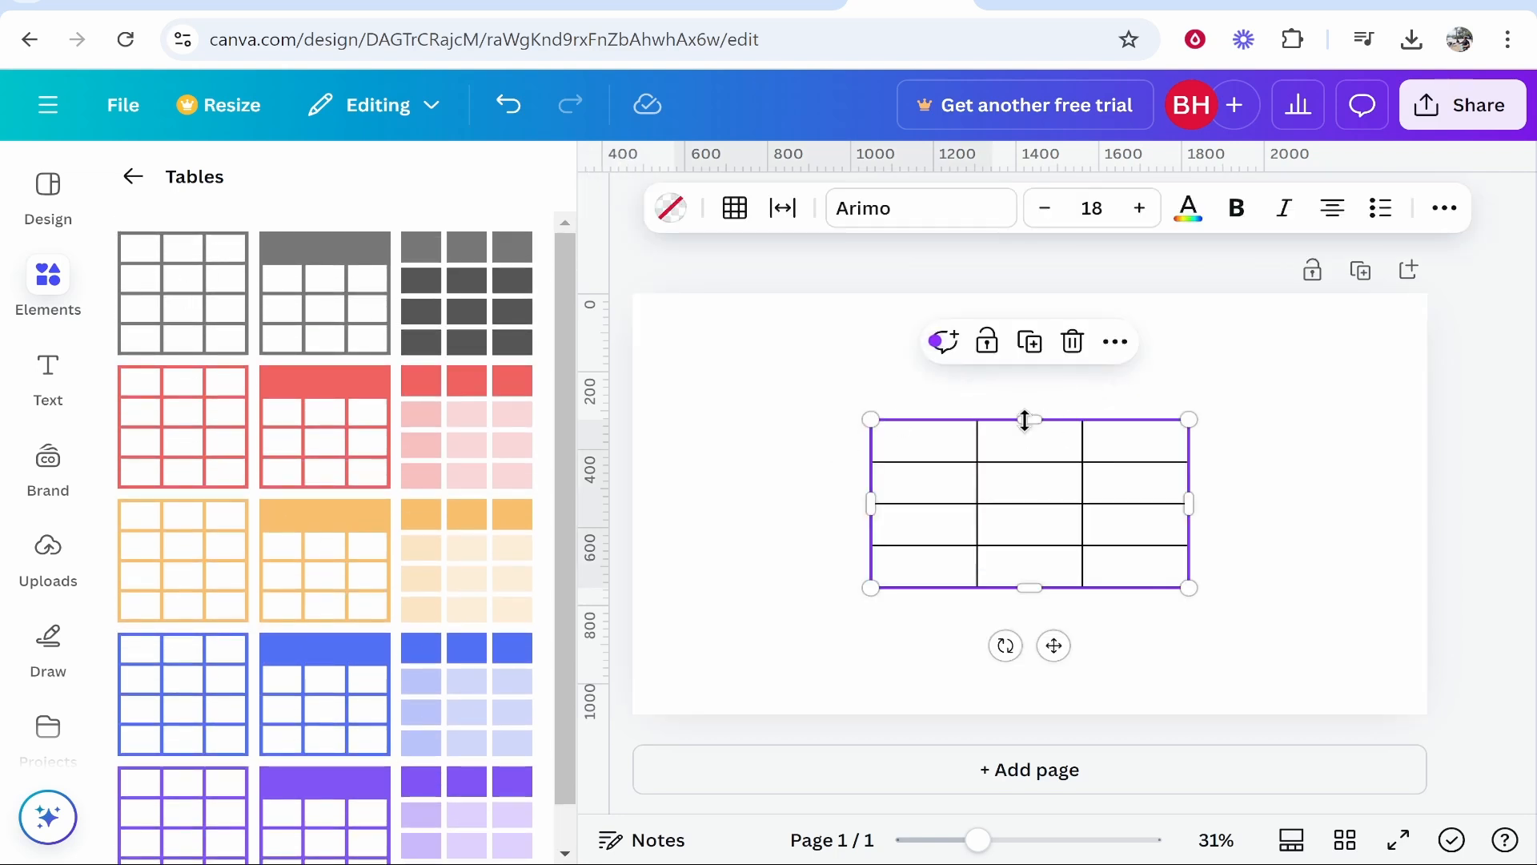
click(1273, 478)
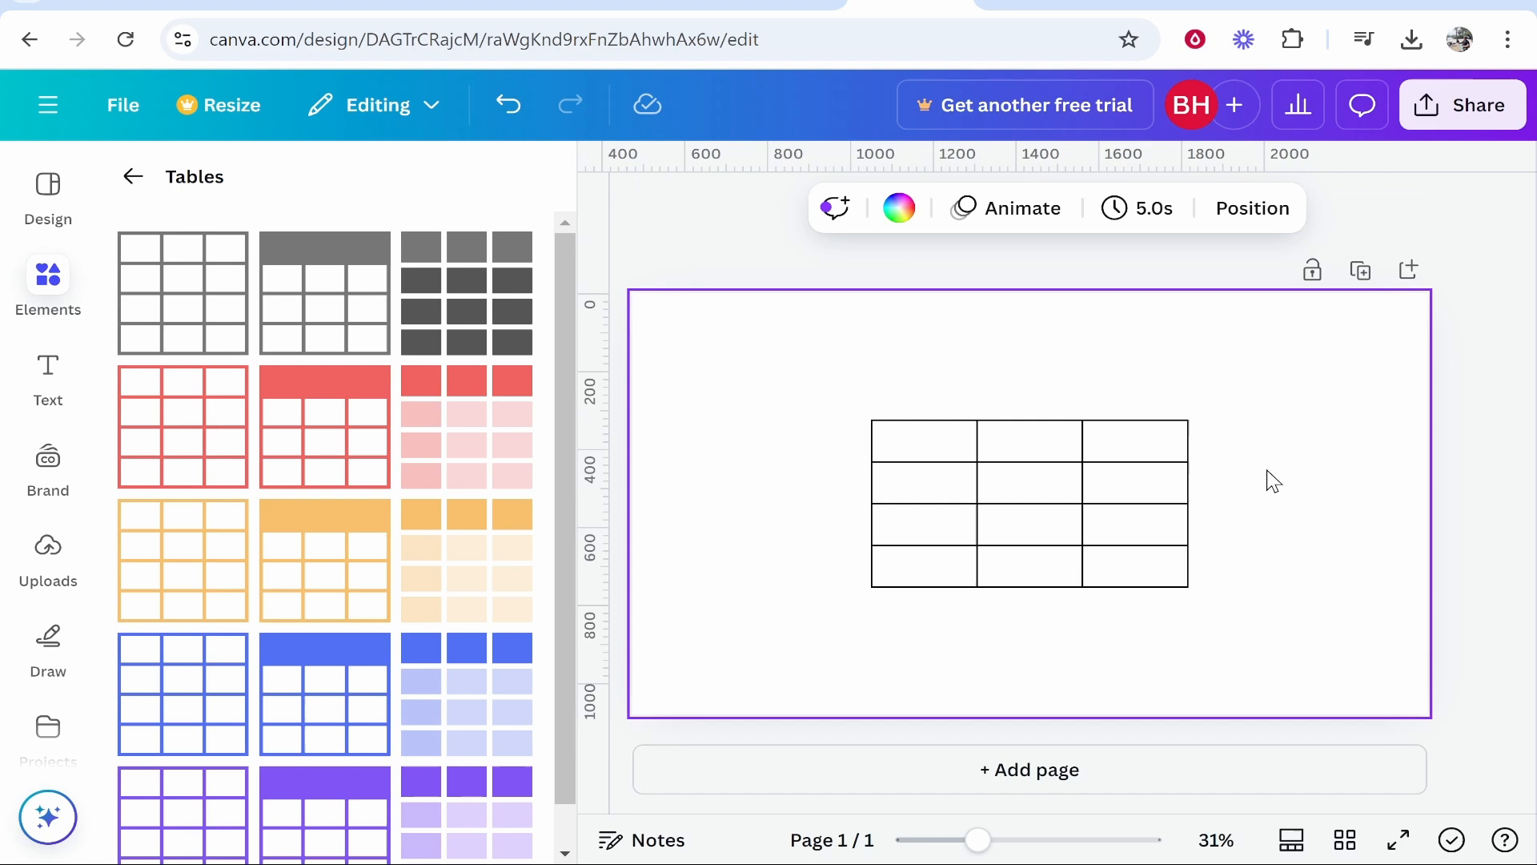
click(1132, 447)
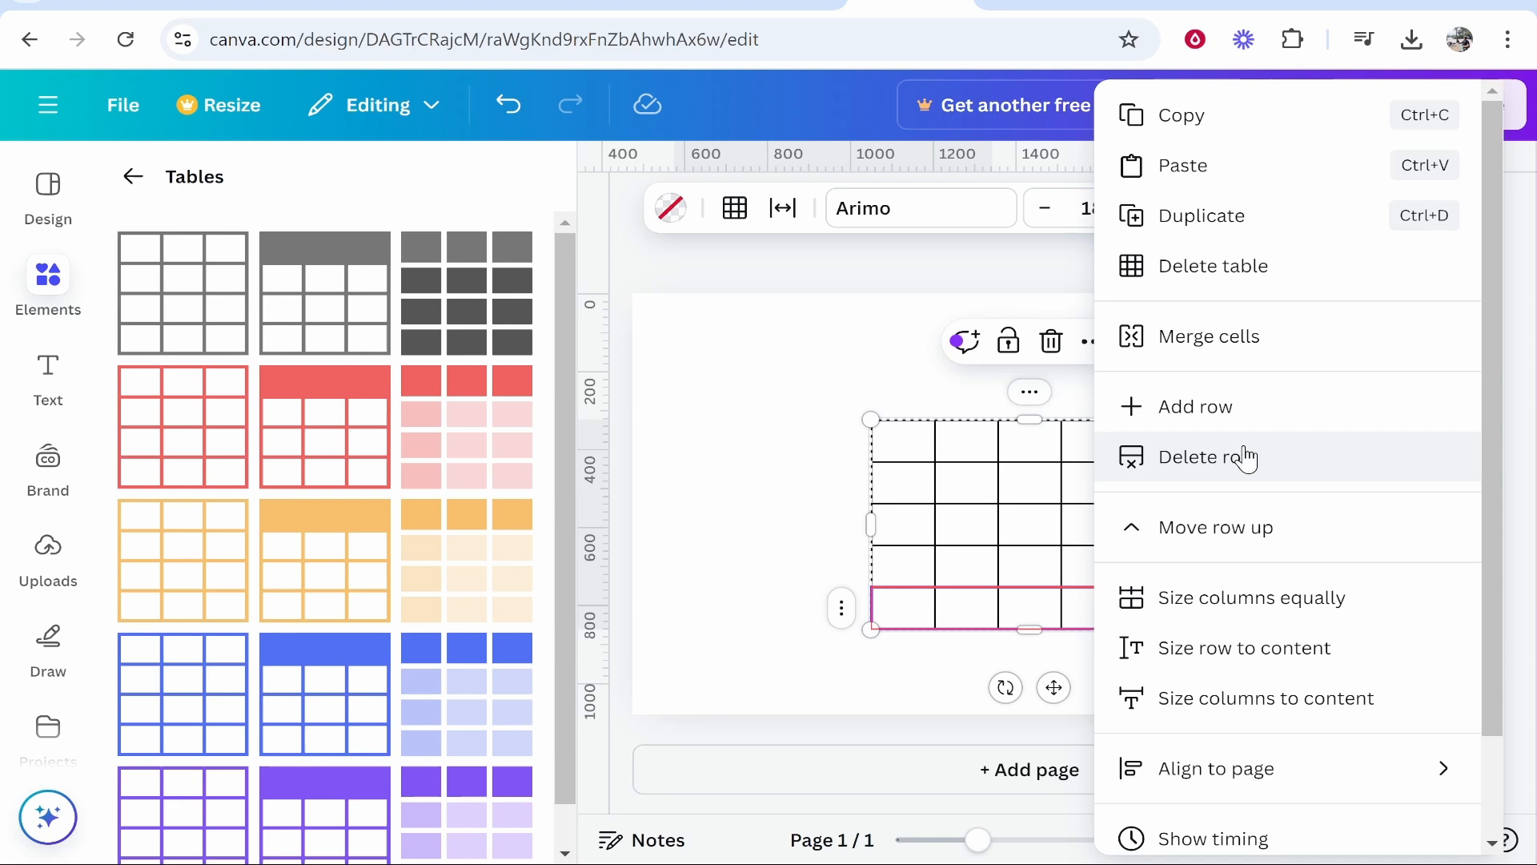
- Delete the extra bottom row so the table keeps three rows
click(1209, 456)
text(Text 1)
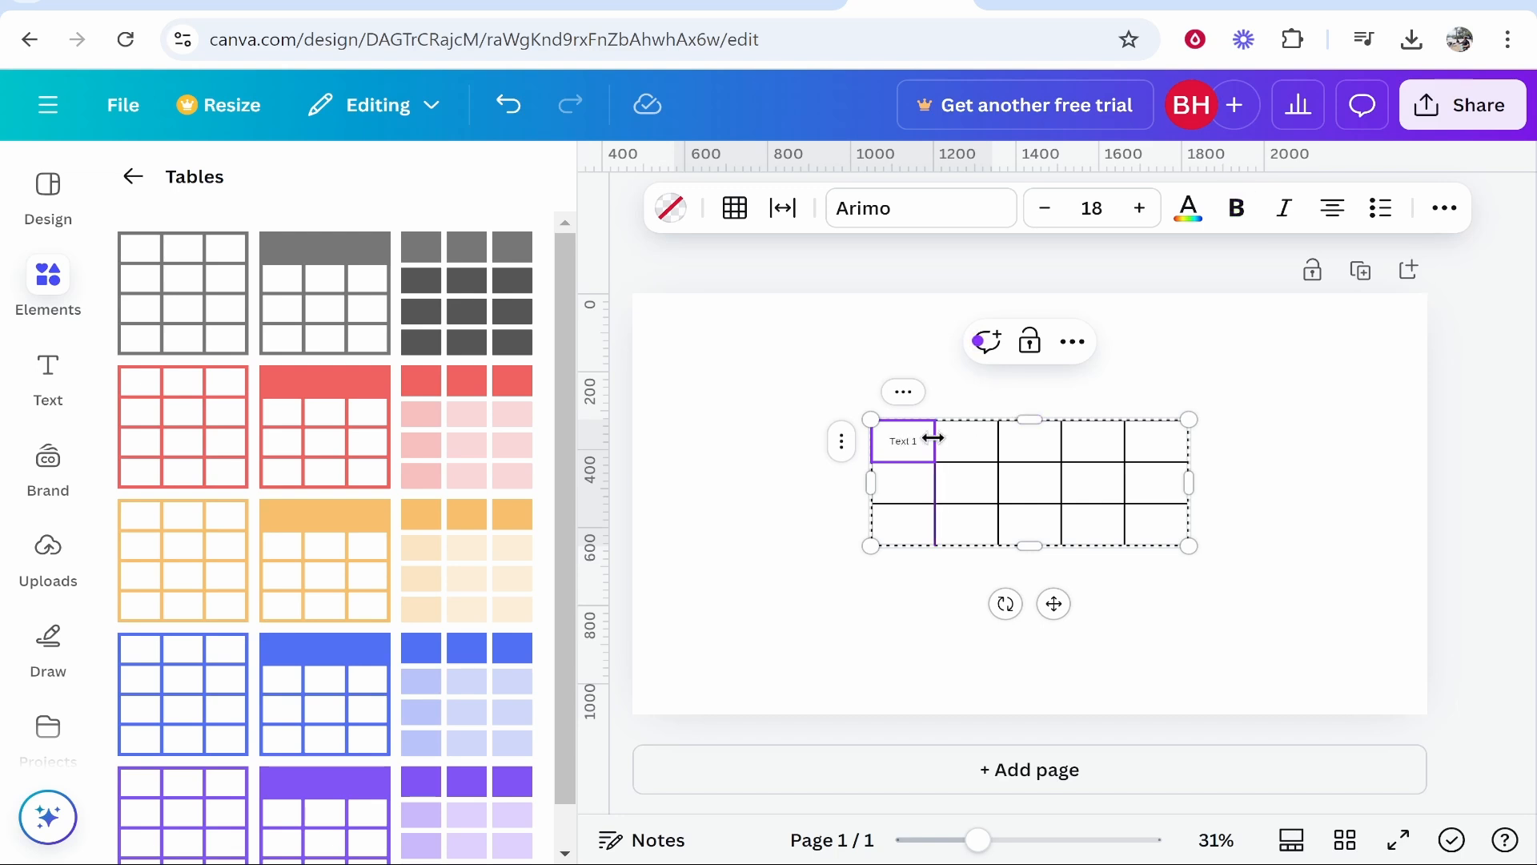
mouse_move(1138, 208)
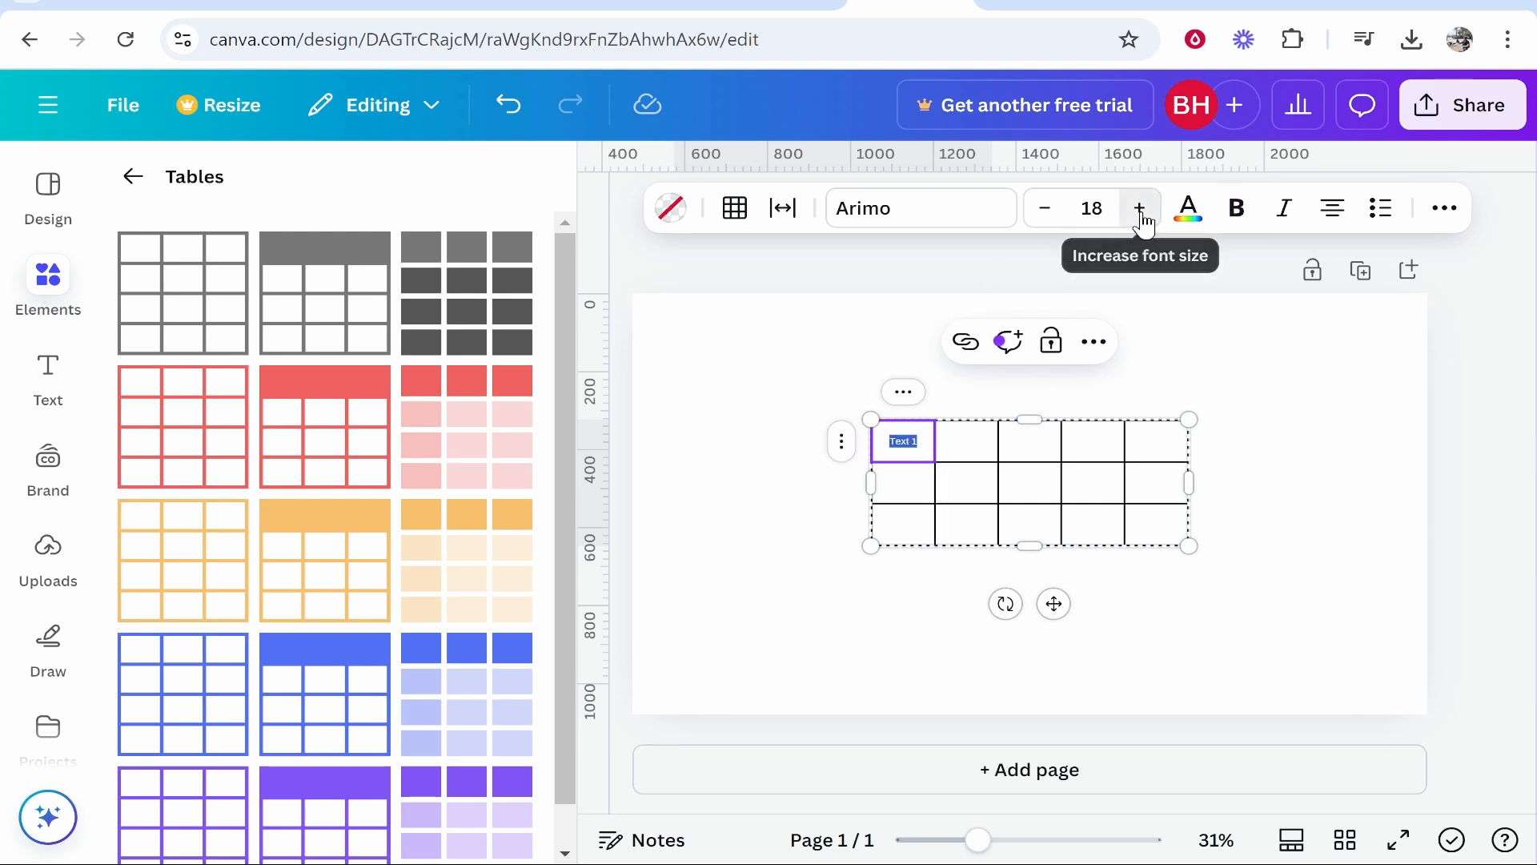
- Increase the font size of the Text 1 label twice
click(1140, 208)
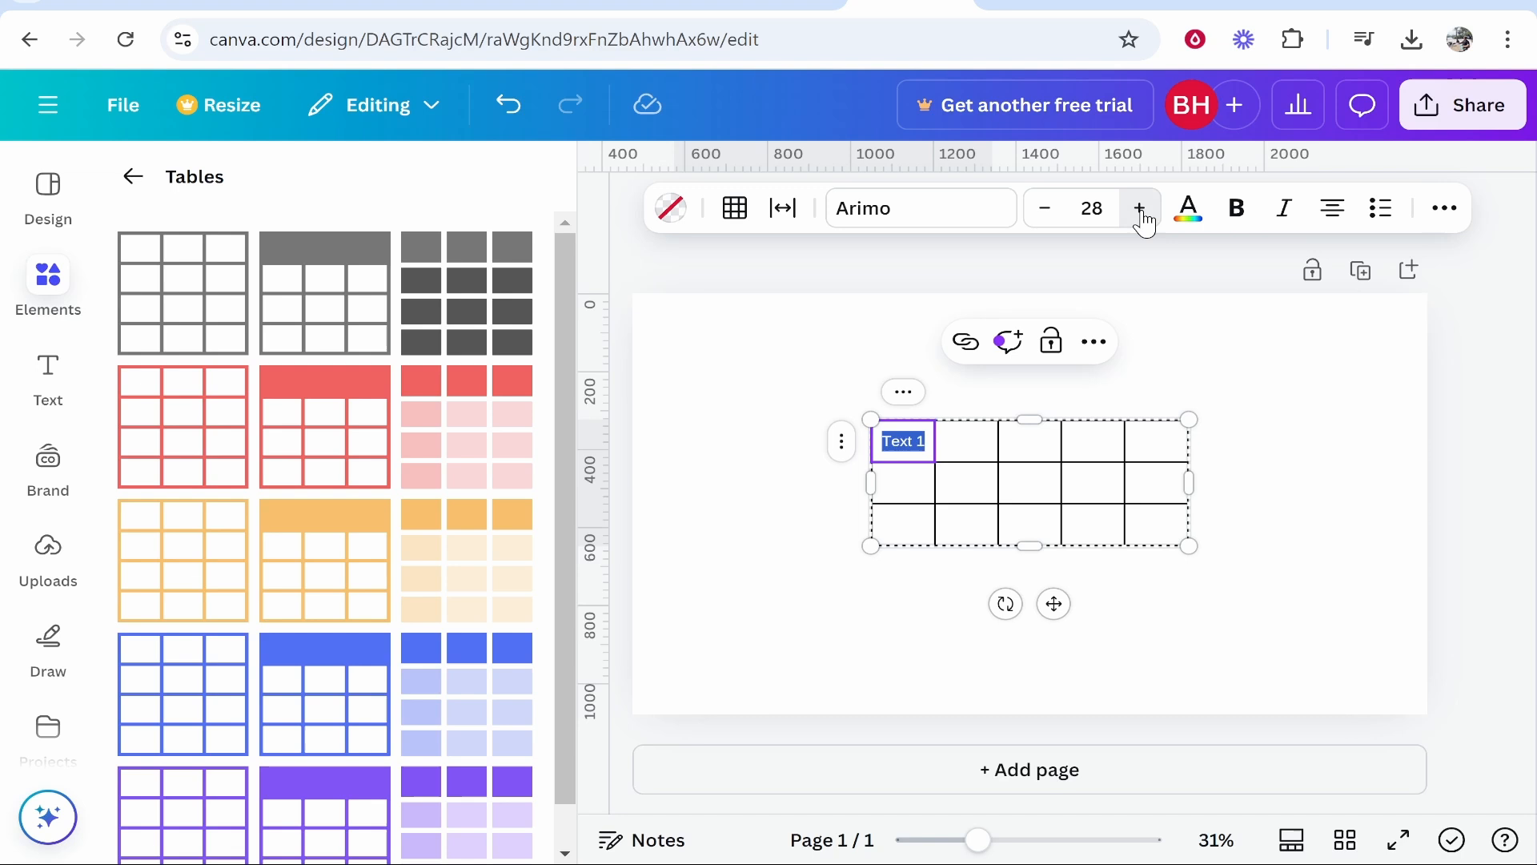
click(1141, 208)
text(Text 2)
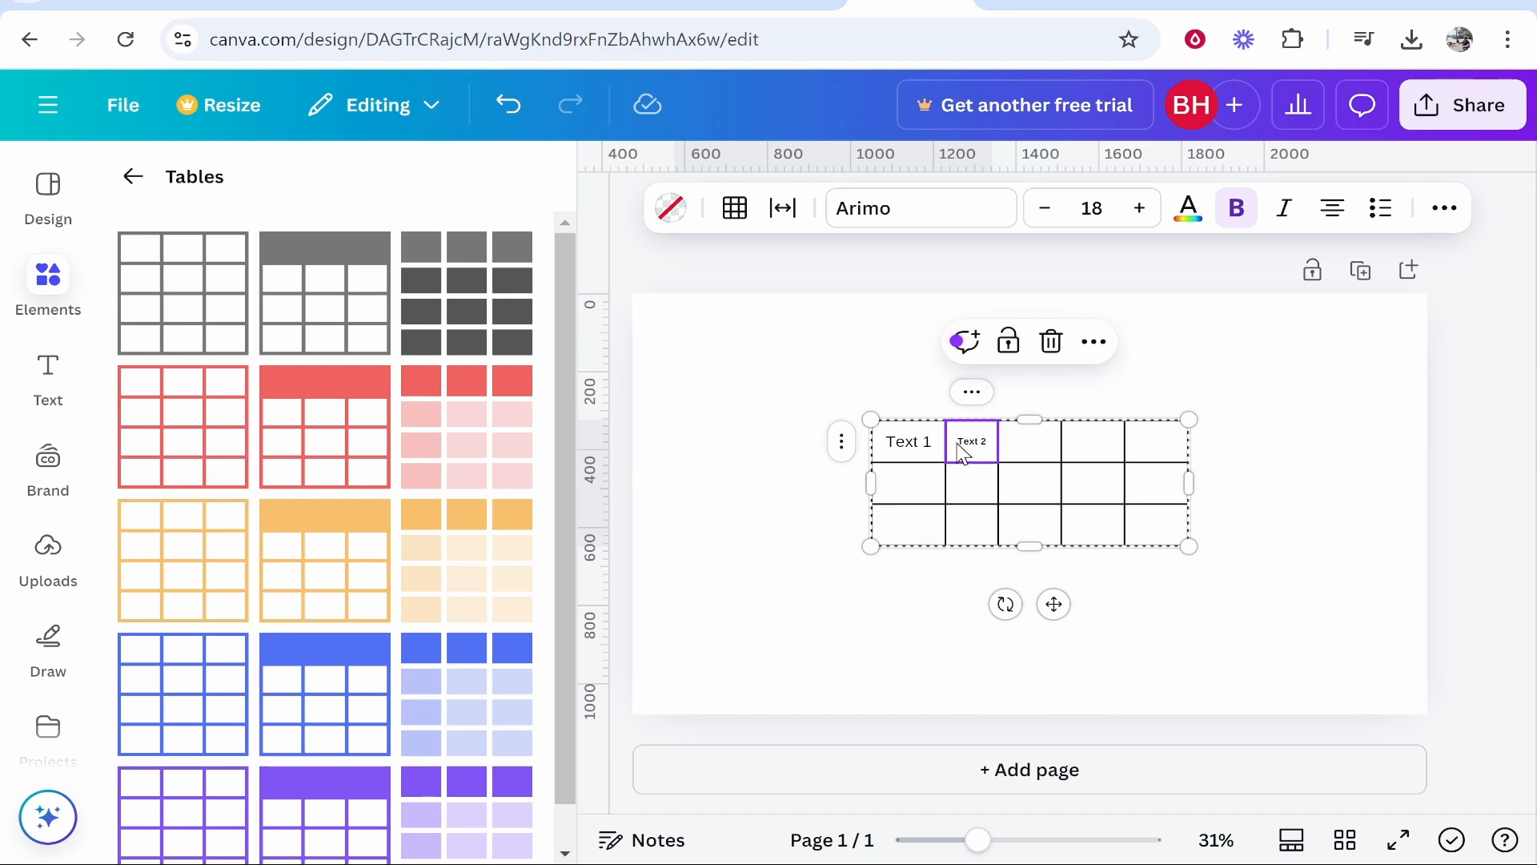
- Select the Text 2 label and increase its font size
double_click(970, 442)
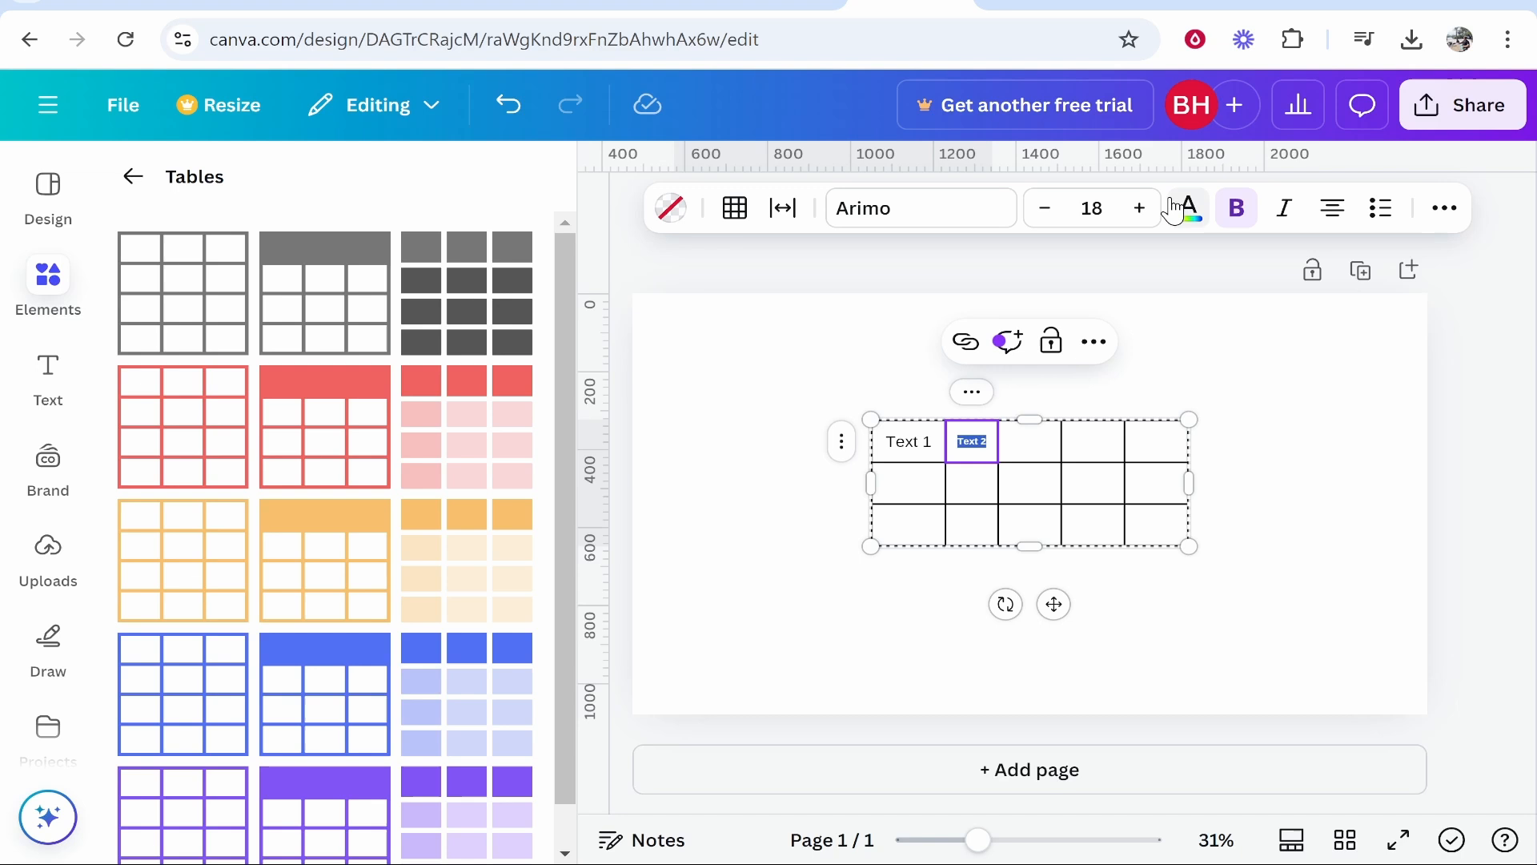
click(1139, 208)
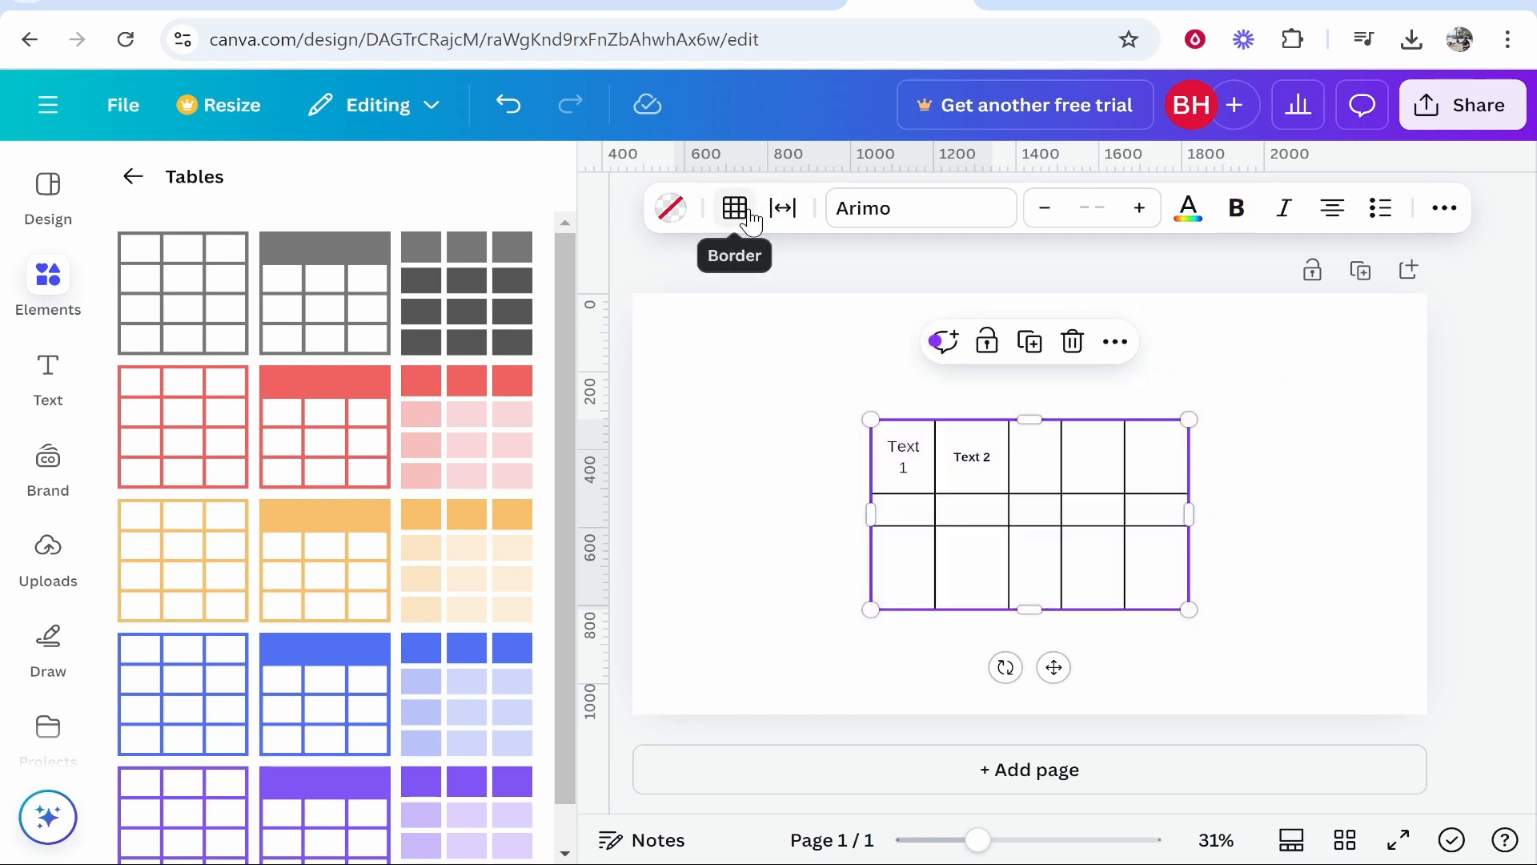
- View the table's border options, then its cell and table spacing settings
click(733, 208)
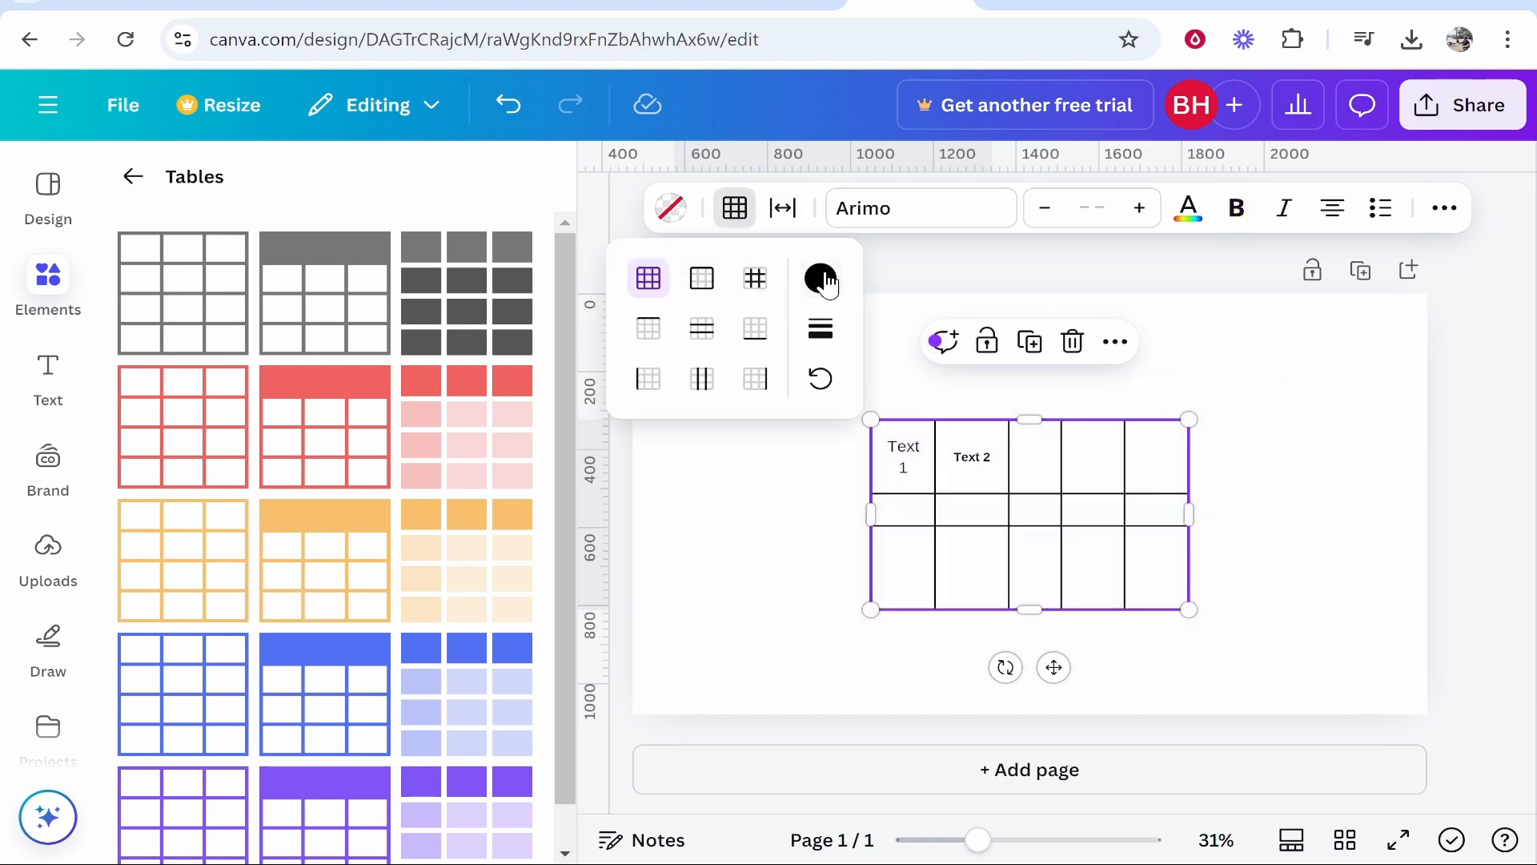
mouse_move(820, 328)
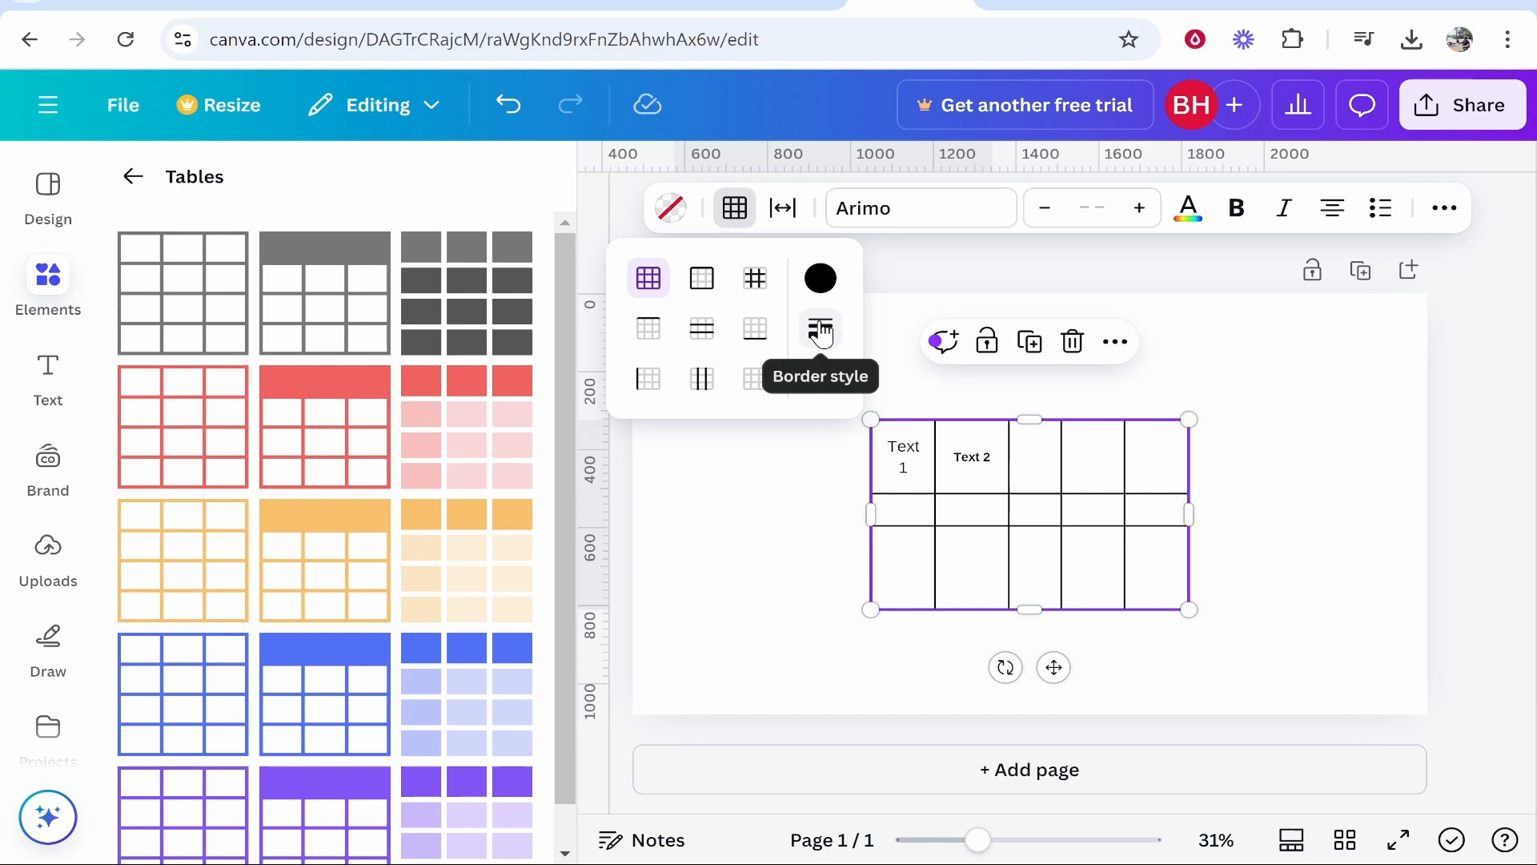
click(783, 207)
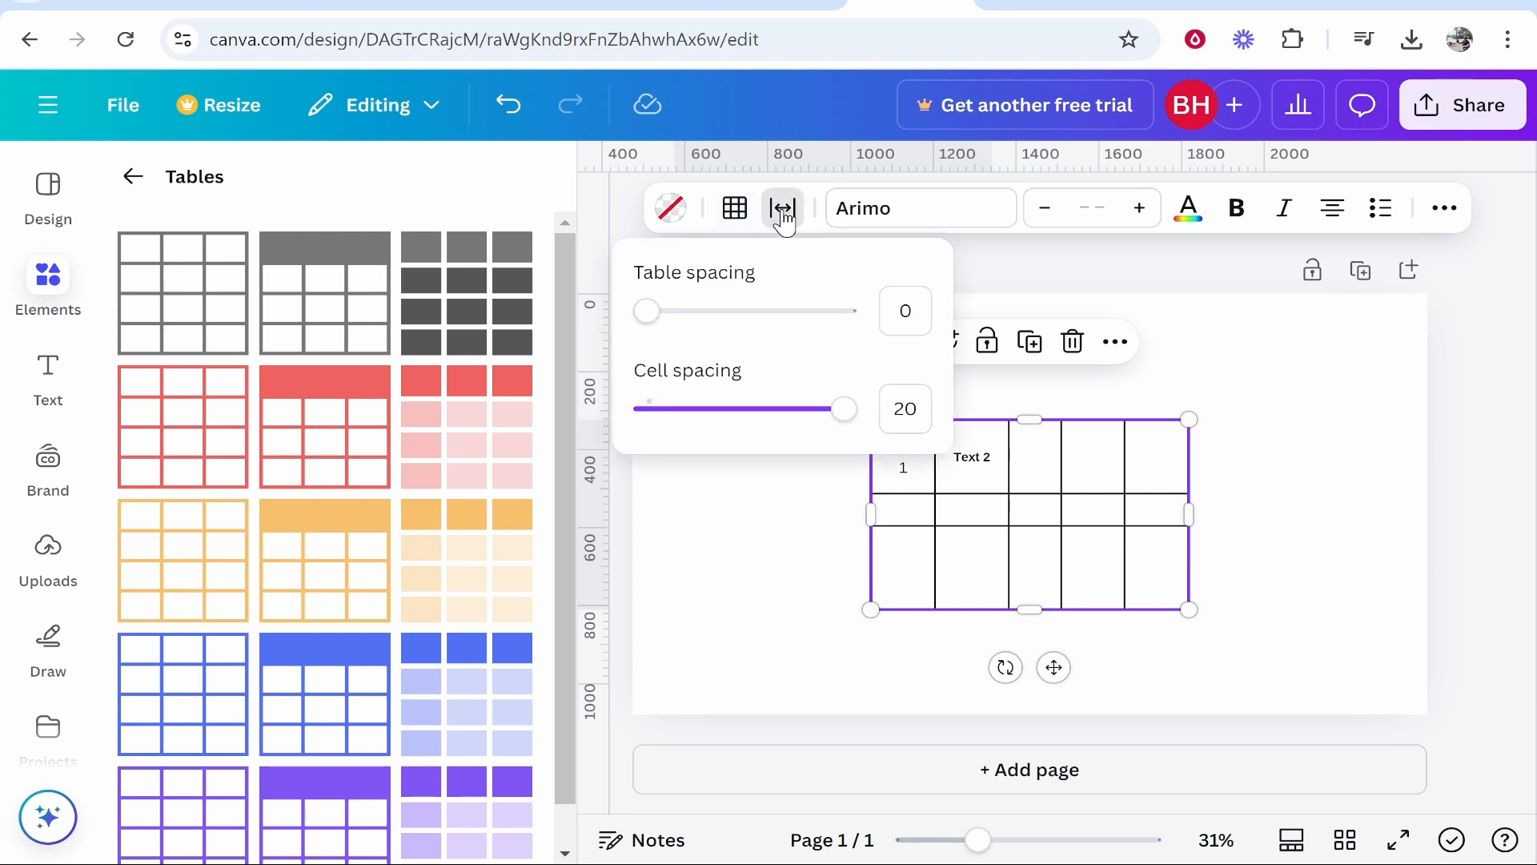